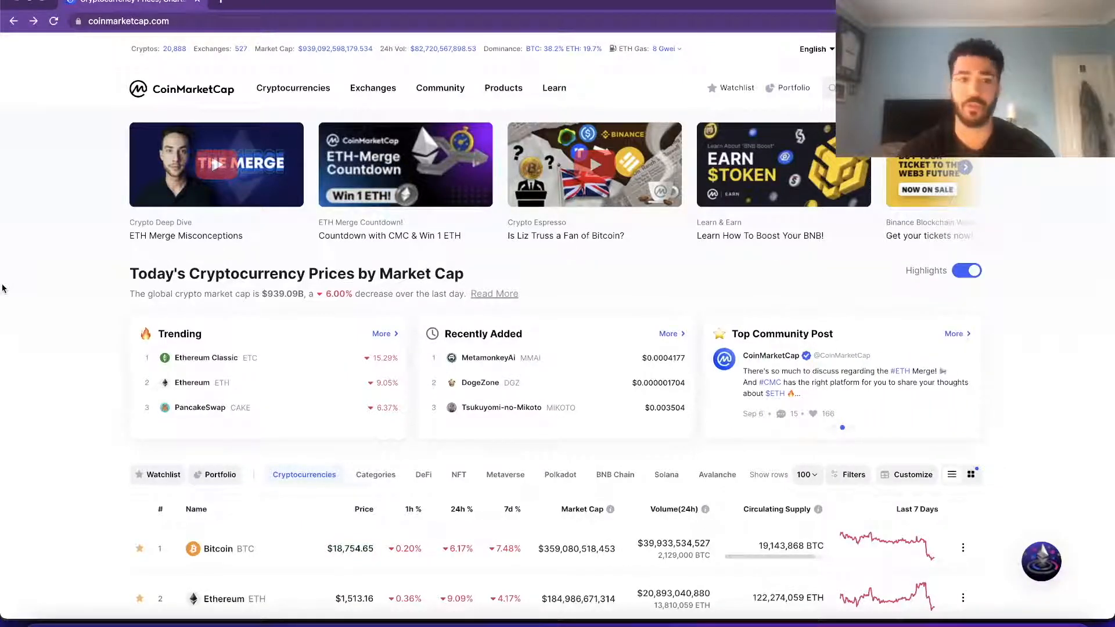
Go to the ULTRON (ULX) token page on CoinMarketCap via recent searches.
{"action": "scroll", "scroll_direction": "down", "scroll_amount": 3}
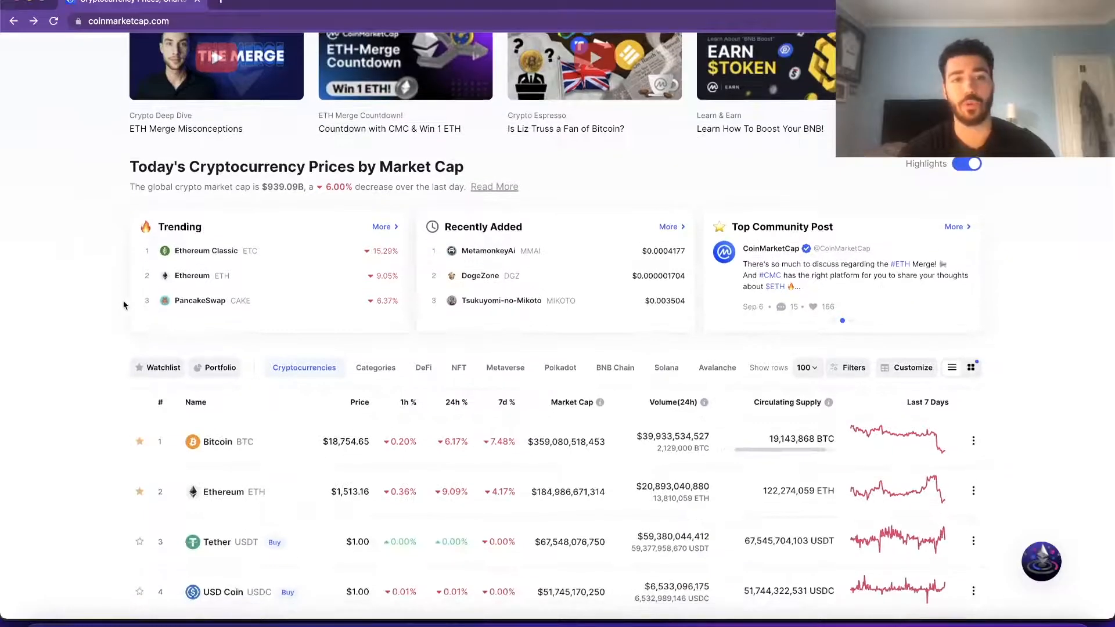
{"action": "scroll", "scroll_direction": "up", "scroll_amount": 3}
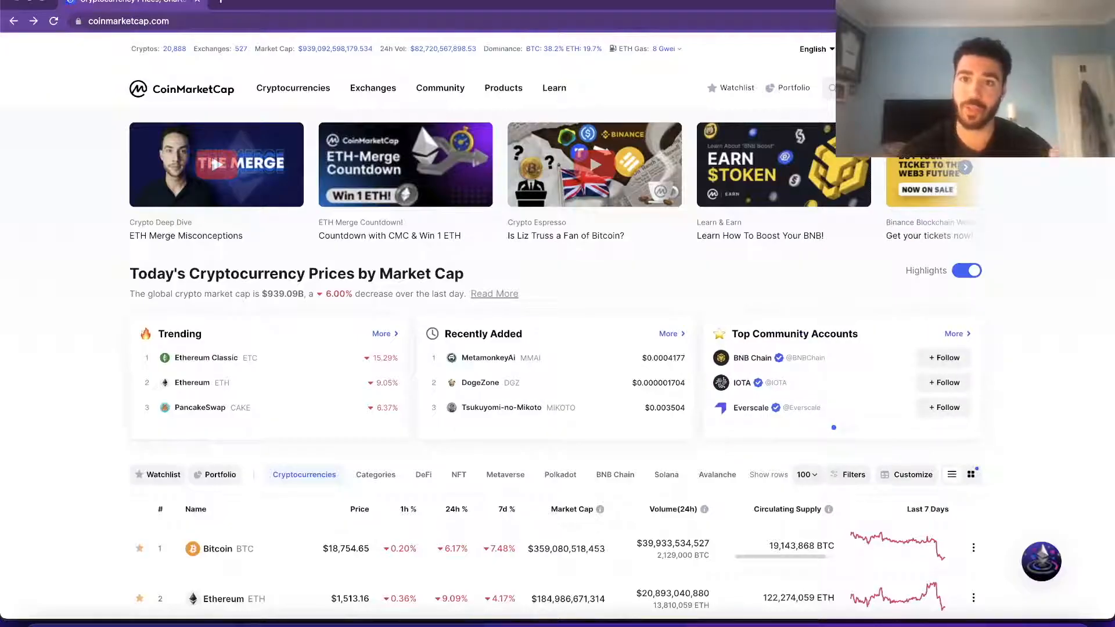
{"action": "left_click", "coordinate": [832, 87]}
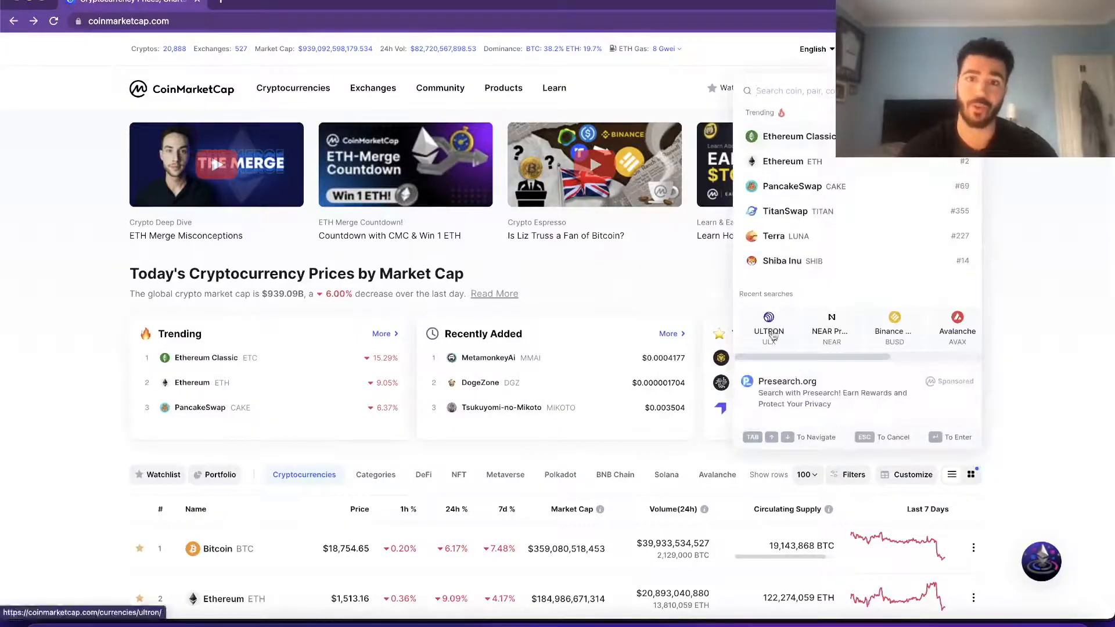
{"action": "left_click", "coordinate": [769, 327]}
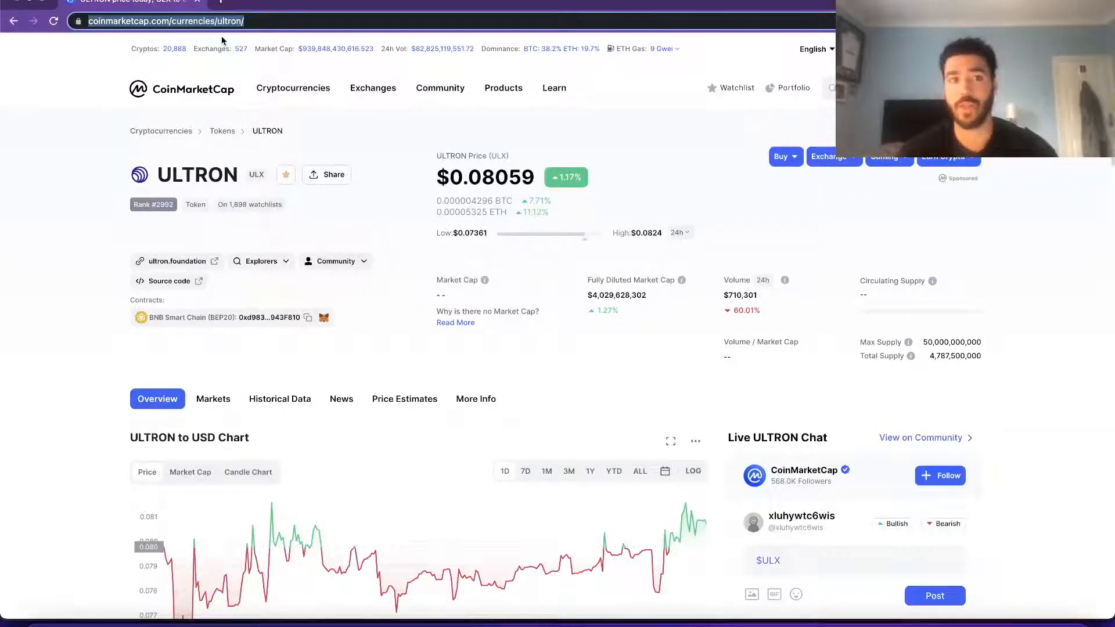
{"action": "mouse_move", "coordinate": [512, 623]}
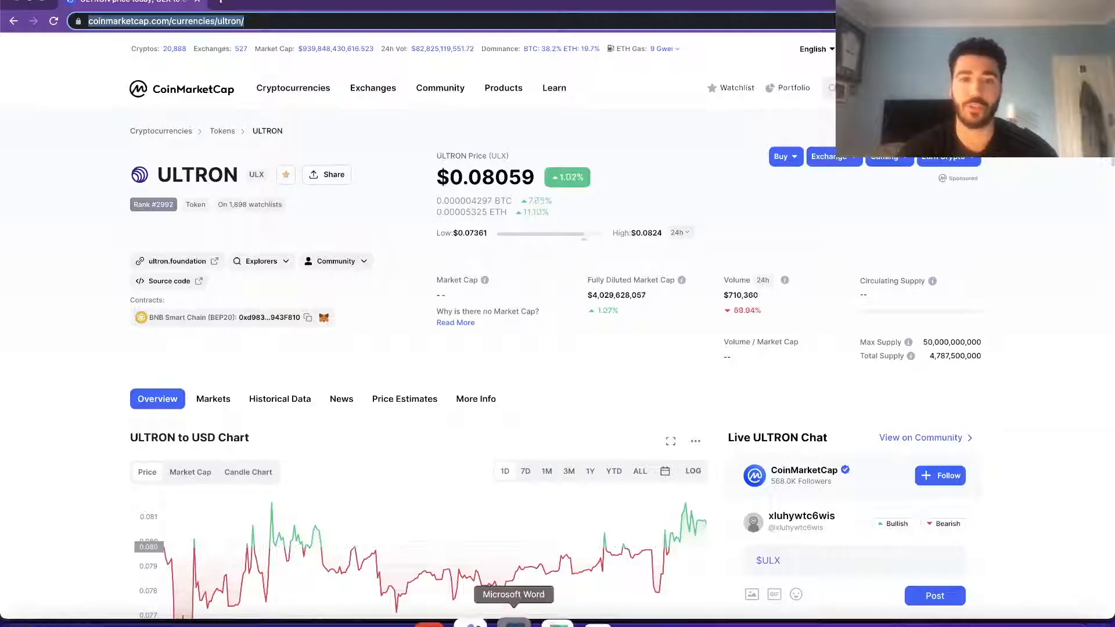
{"action": "left_click", "coordinate": [512, 595]}
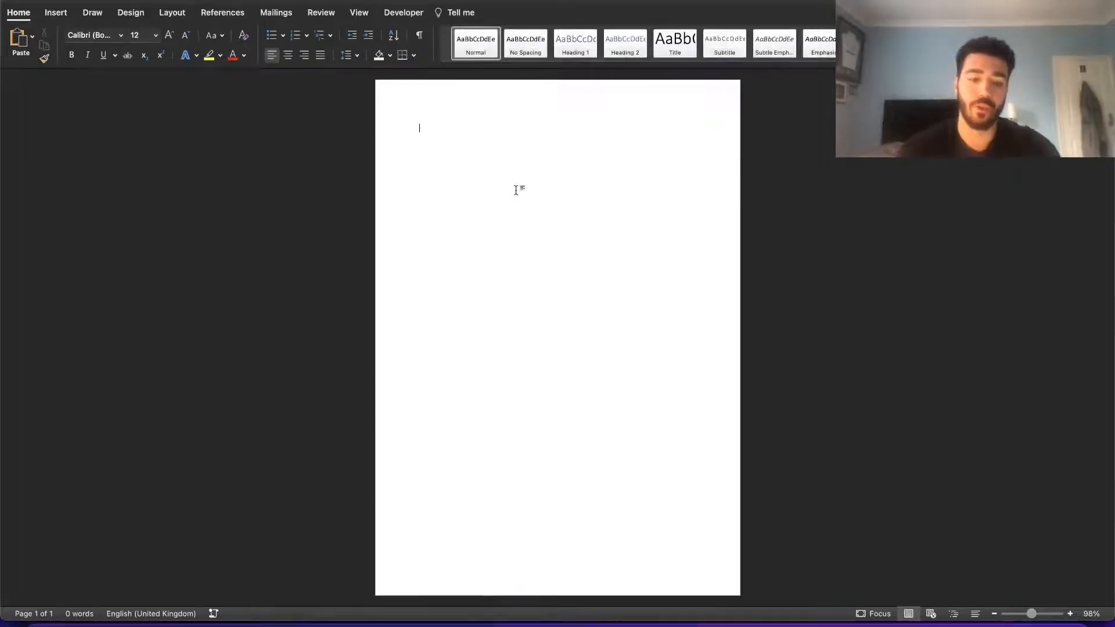
{"action": "type", "text": "https://coinmarketcap.com/currencies/ultron/"}
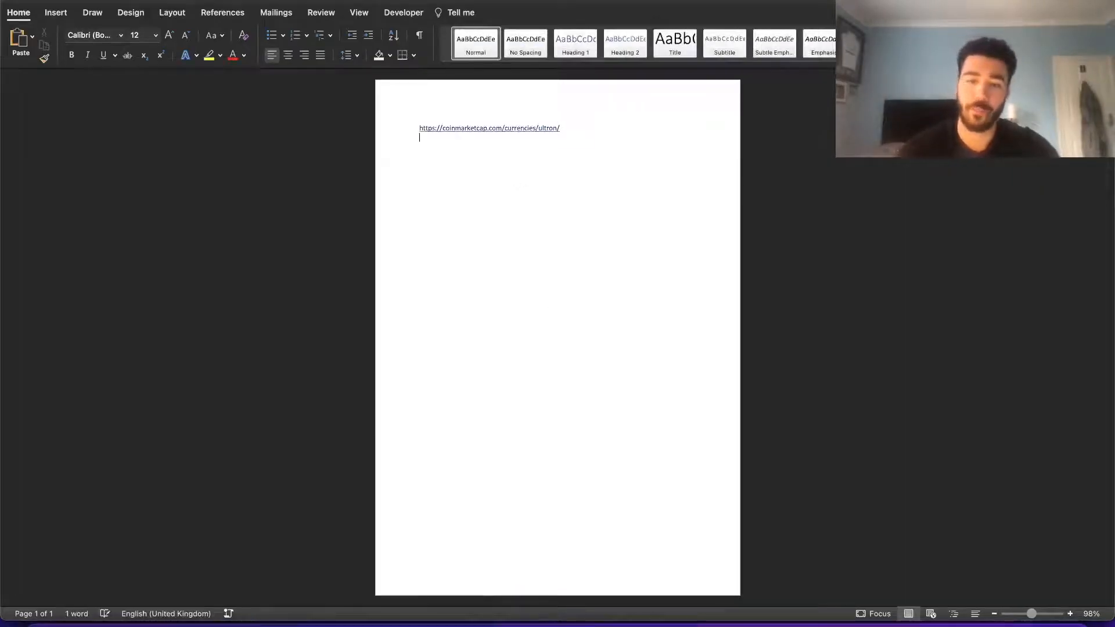
{"action": "key", "text": "Return"}
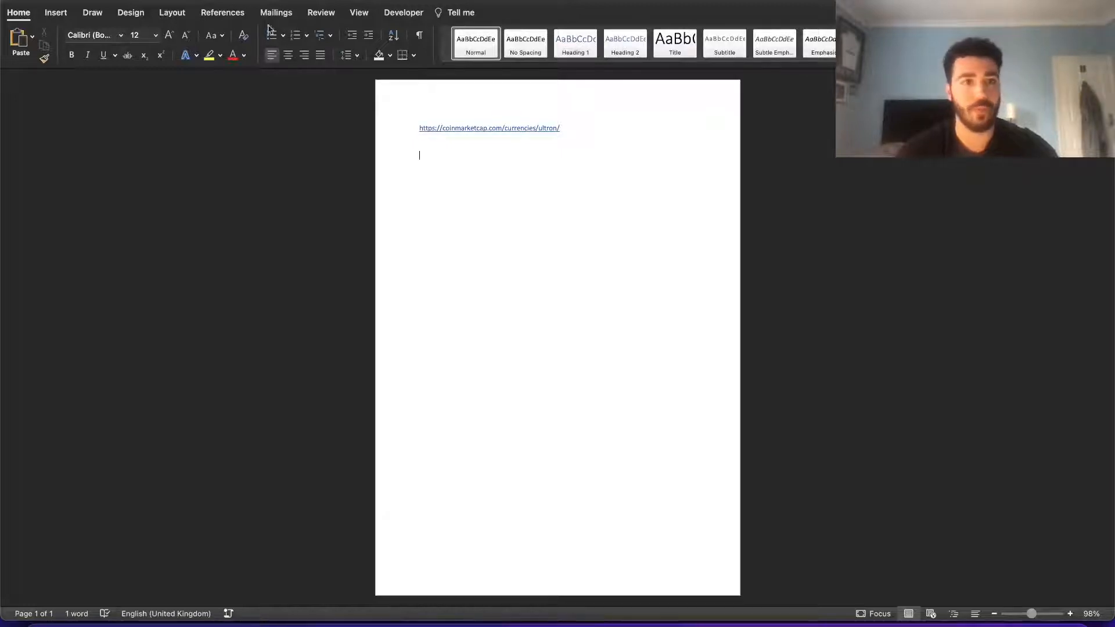
{"action": "left_click", "coordinate": [19, 11]}
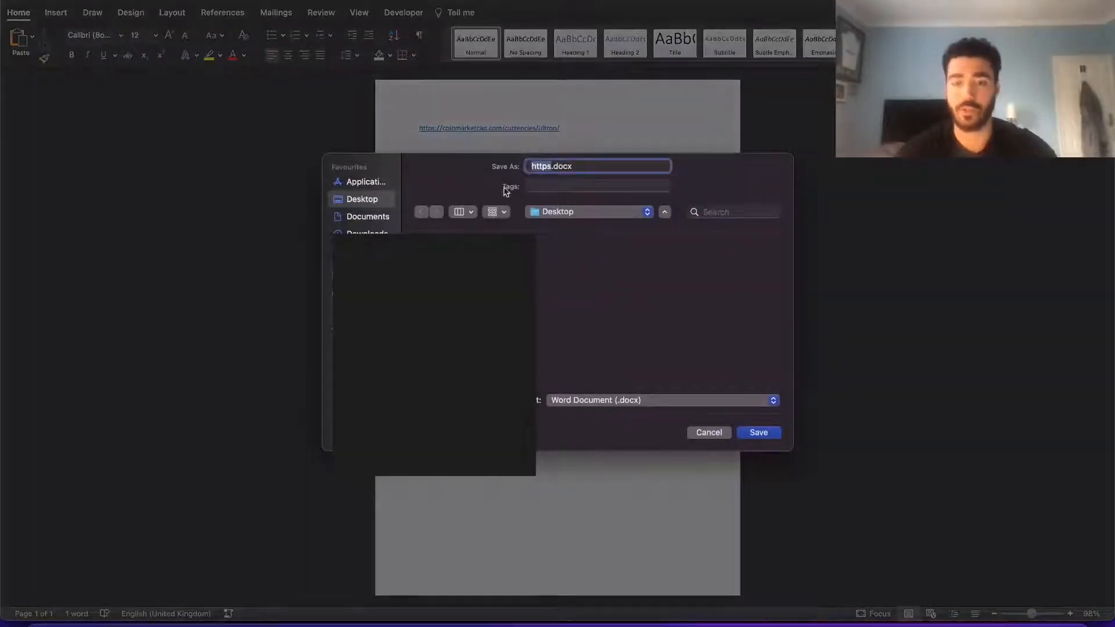
{"action": "mouse_move", "coordinate": [568, 228]}
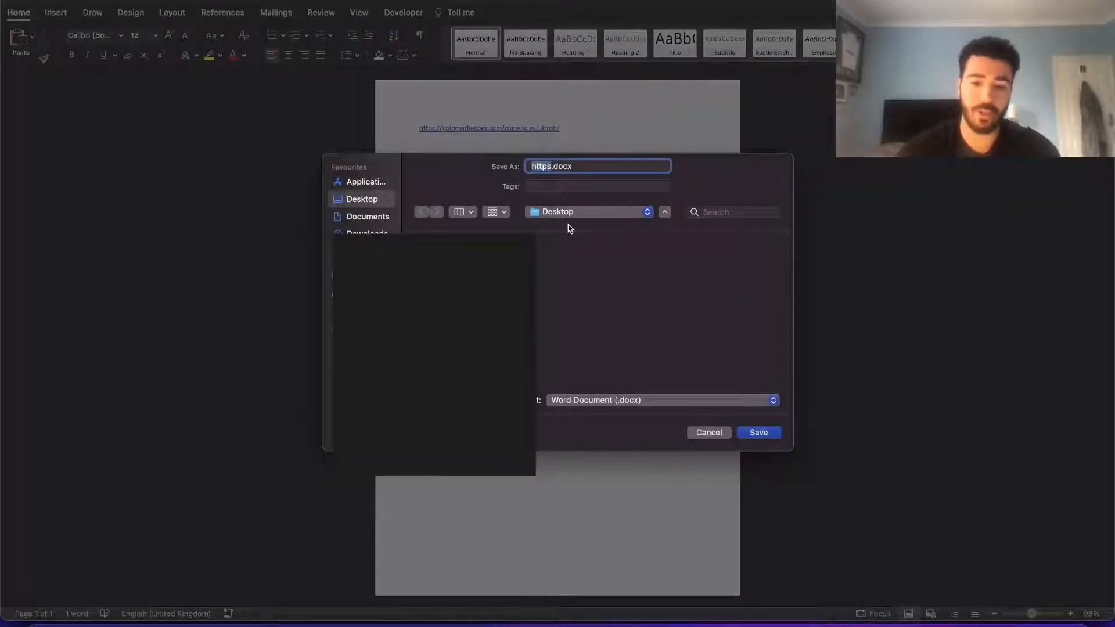
Save the document to the Desktop as plain-text file ULX Live Price.txt, accepting the conversion warning.
{"action": "type", "text": "ULX"}
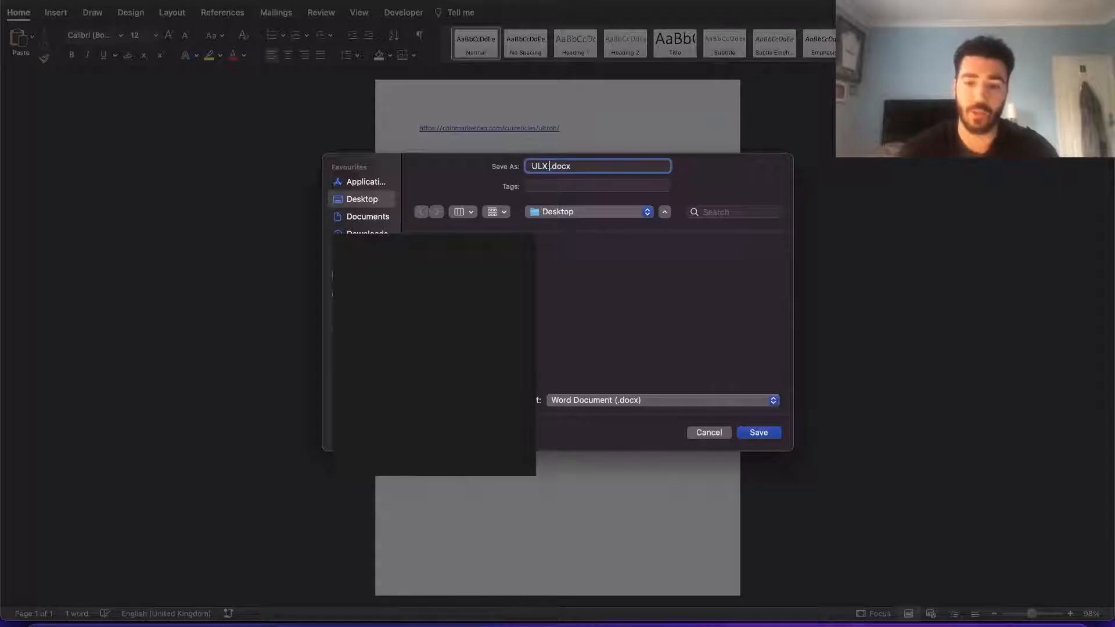
{"action": "type", "text": "Live Price"}
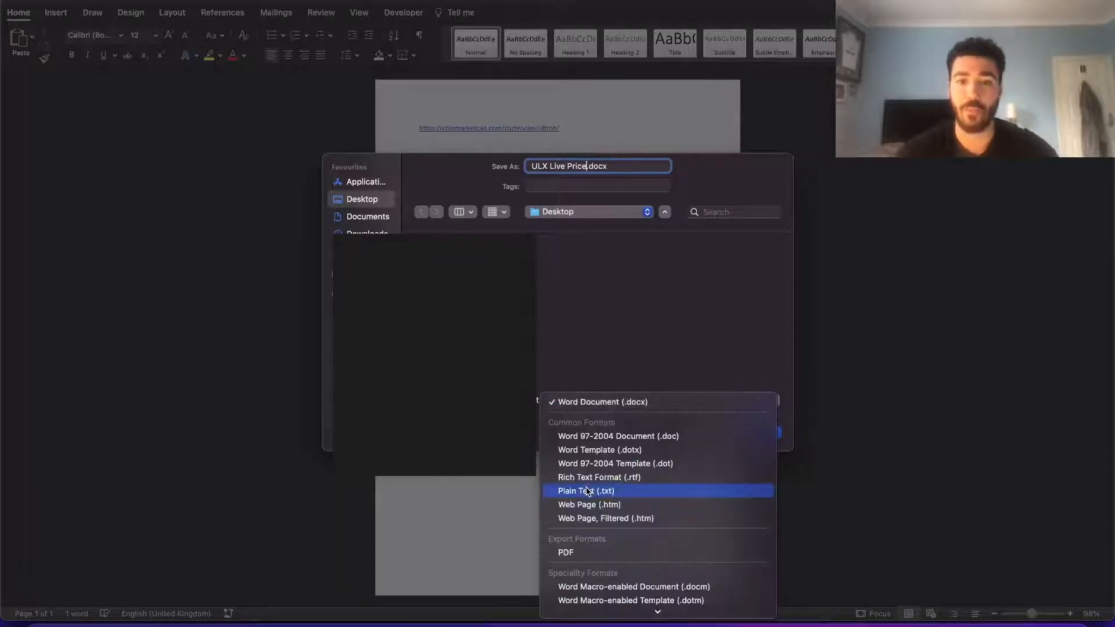
{"action": "left_click", "coordinate": [584, 490]}
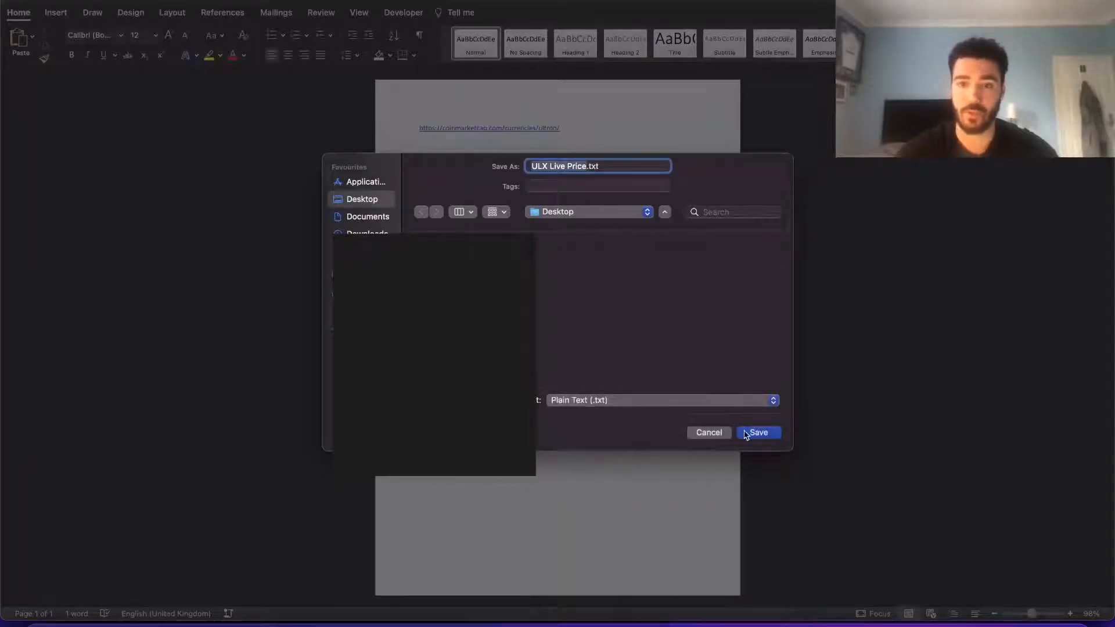
{"action": "left_click", "coordinate": [759, 432]}
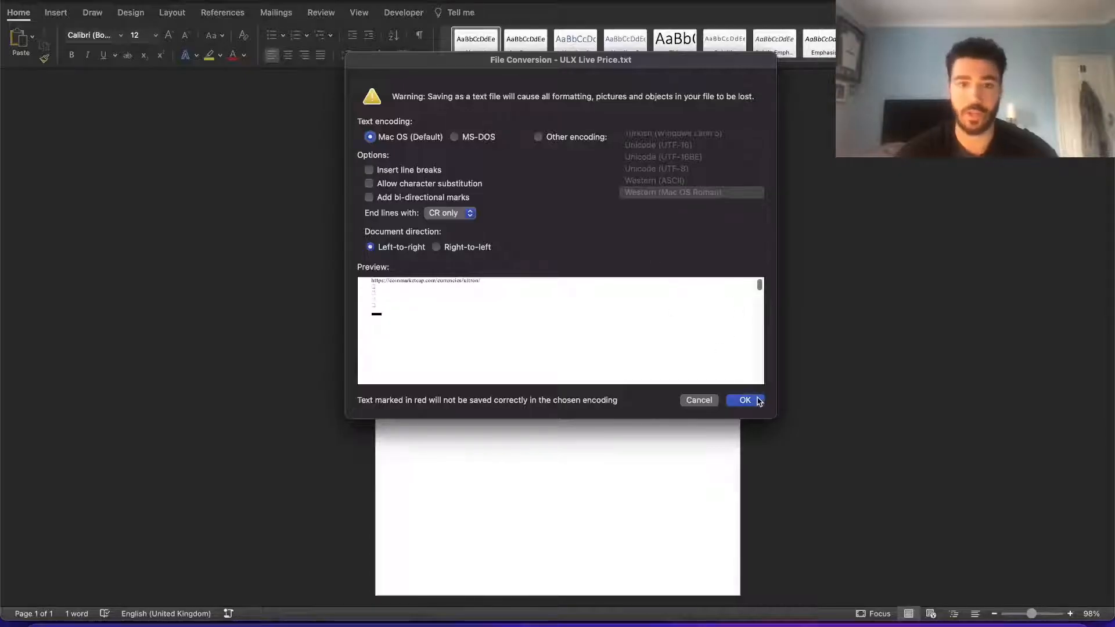
{"action": "left_click", "coordinate": [745, 399]}
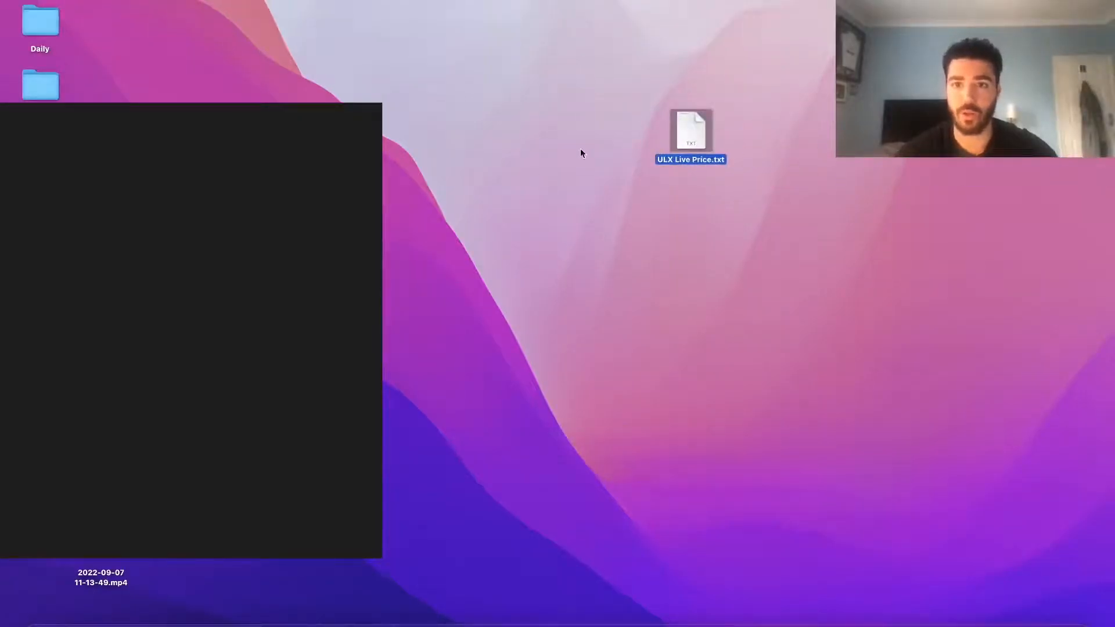
{"action": "mouse_move", "coordinate": [686, 131]}
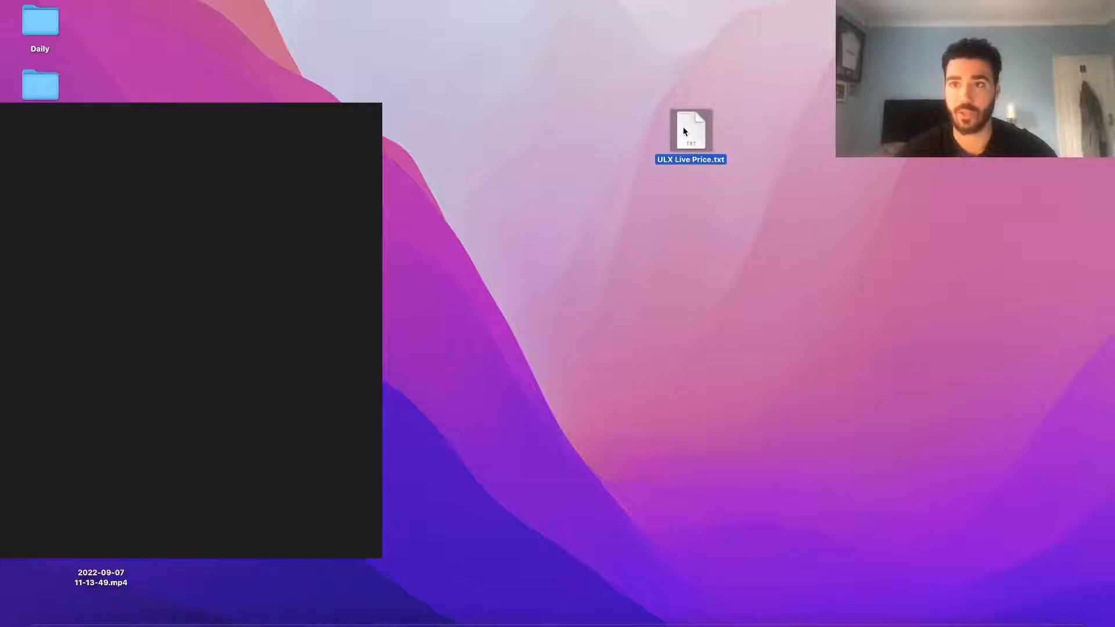
Change the Desktop file's extension via Get Info so it becomes ULX Live Price.iqy.
{"action": "right_click", "coordinate": [690, 131]}
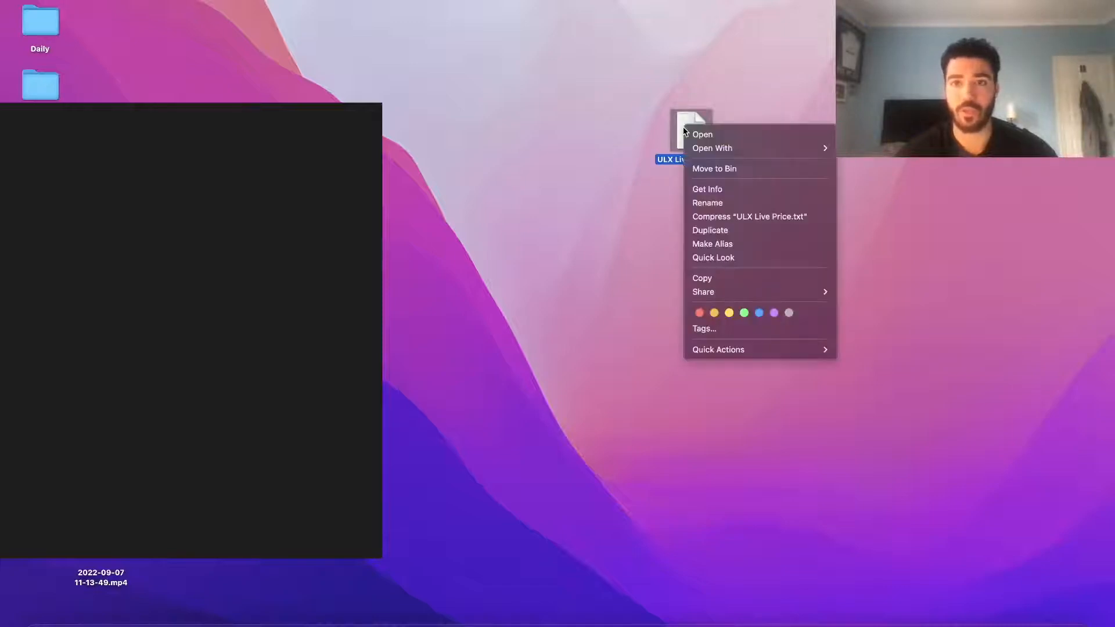
{"action": "mouse_move", "coordinate": [704, 278]}
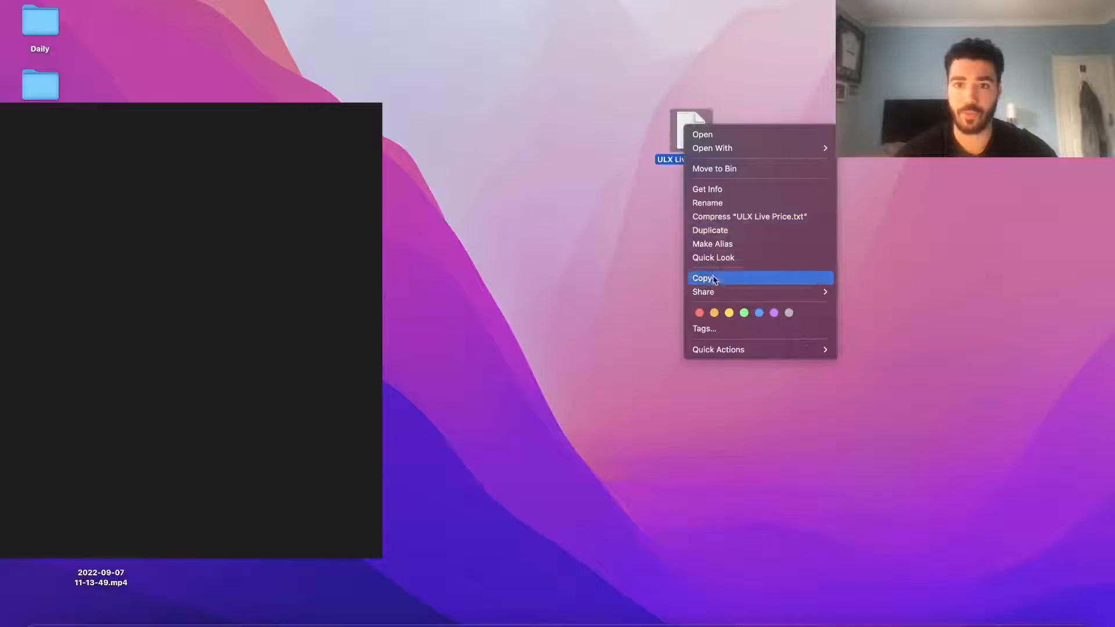
{"action": "mouse_move", "coordinate": [719, 191]}
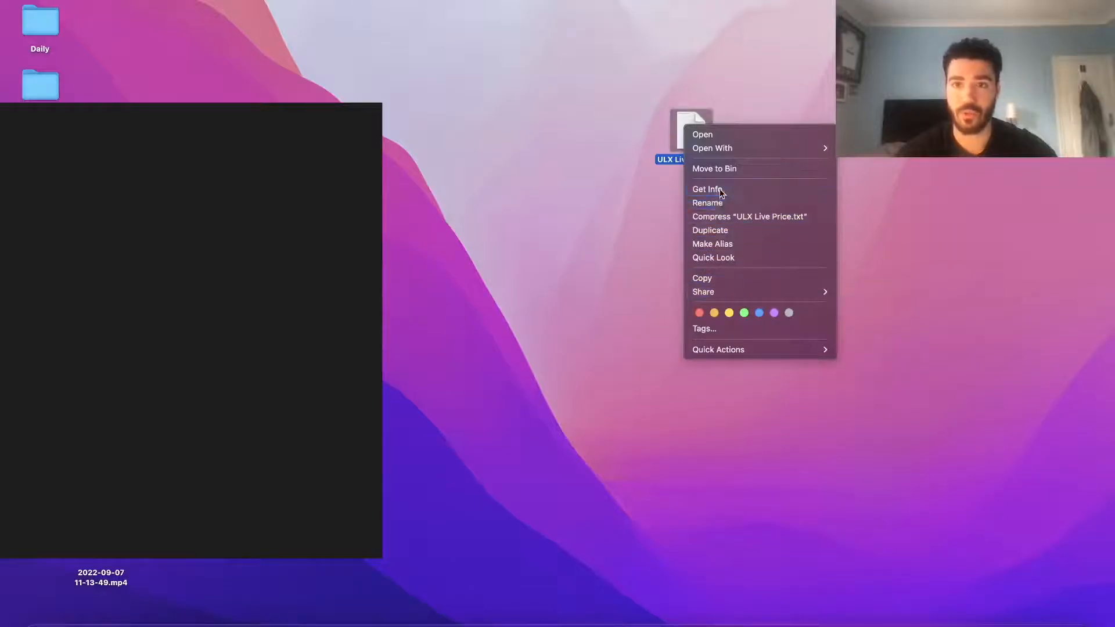
{"action": "left_click", "coordinate": [706, 189]}
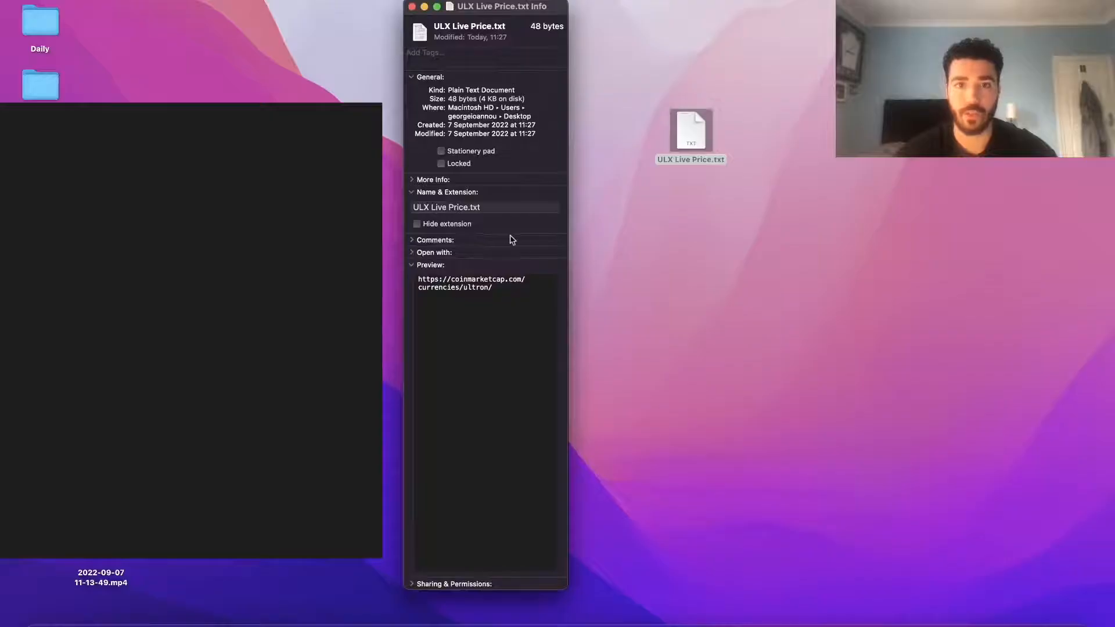
{"action": "left_click", "coordinate": [484, 207]}
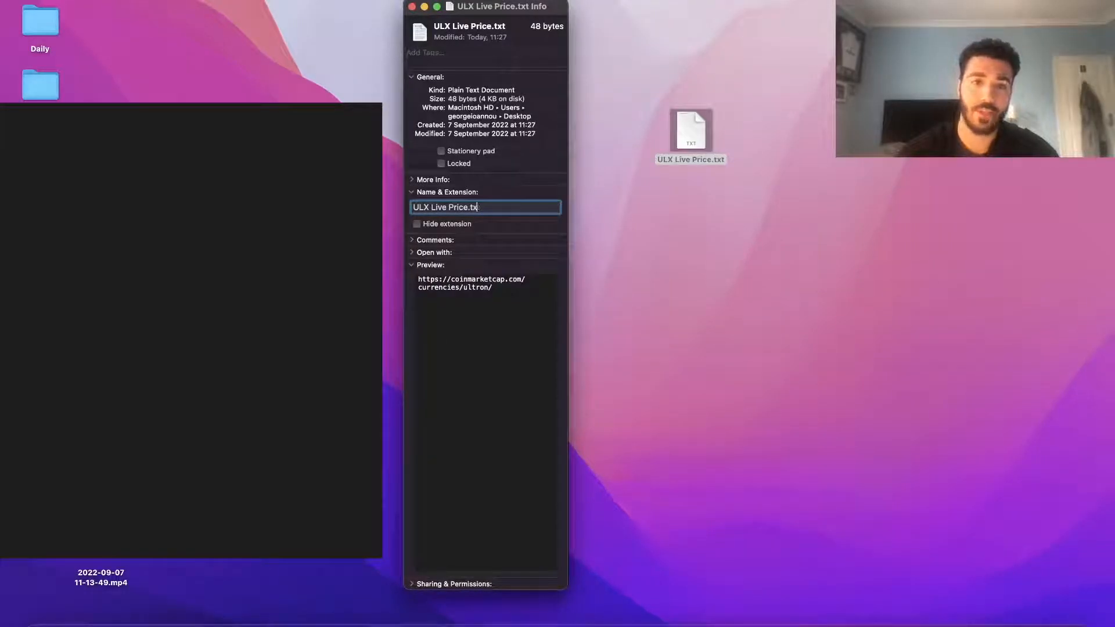
{"action": "type", "text": "iqy"}
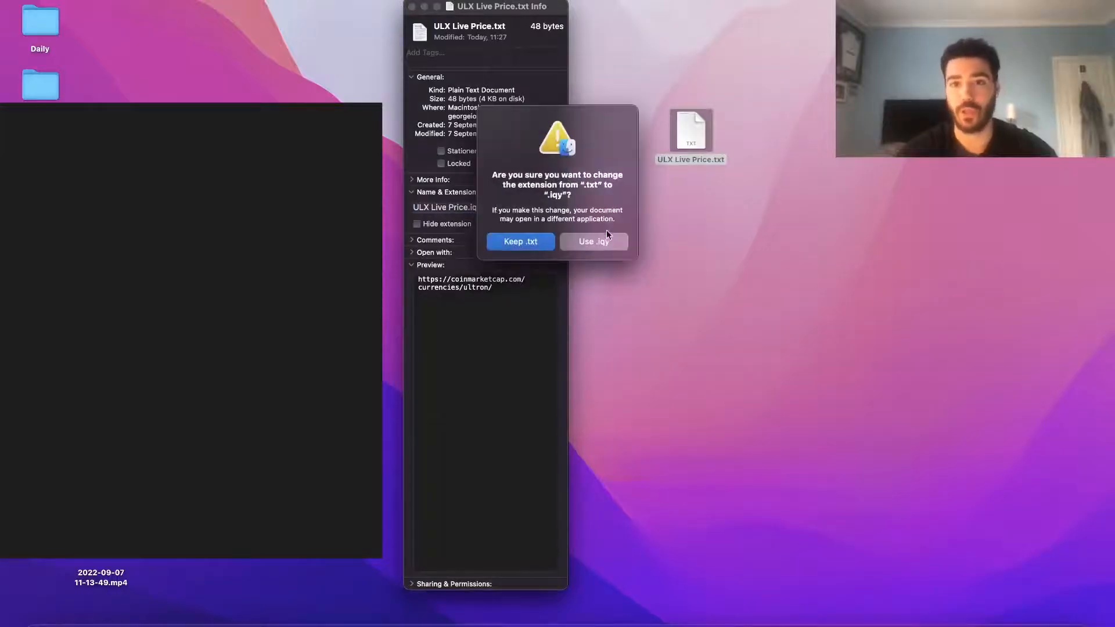
{"action": "left_click", "coordinate": [593, 242]}
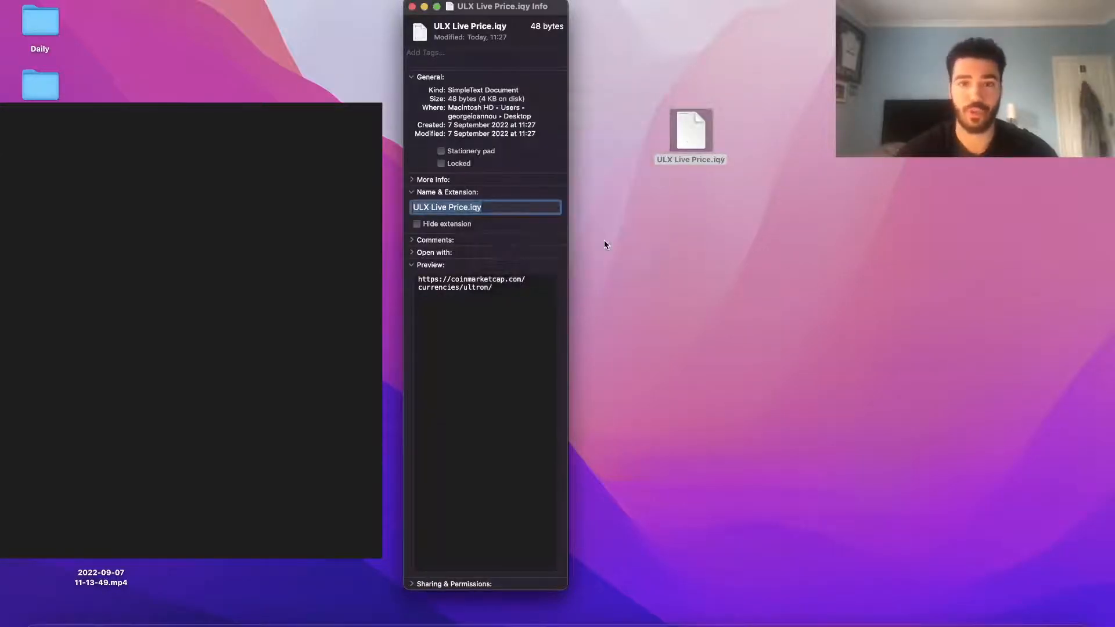
{"action": "left_click", "coordinate": [412, 7]}
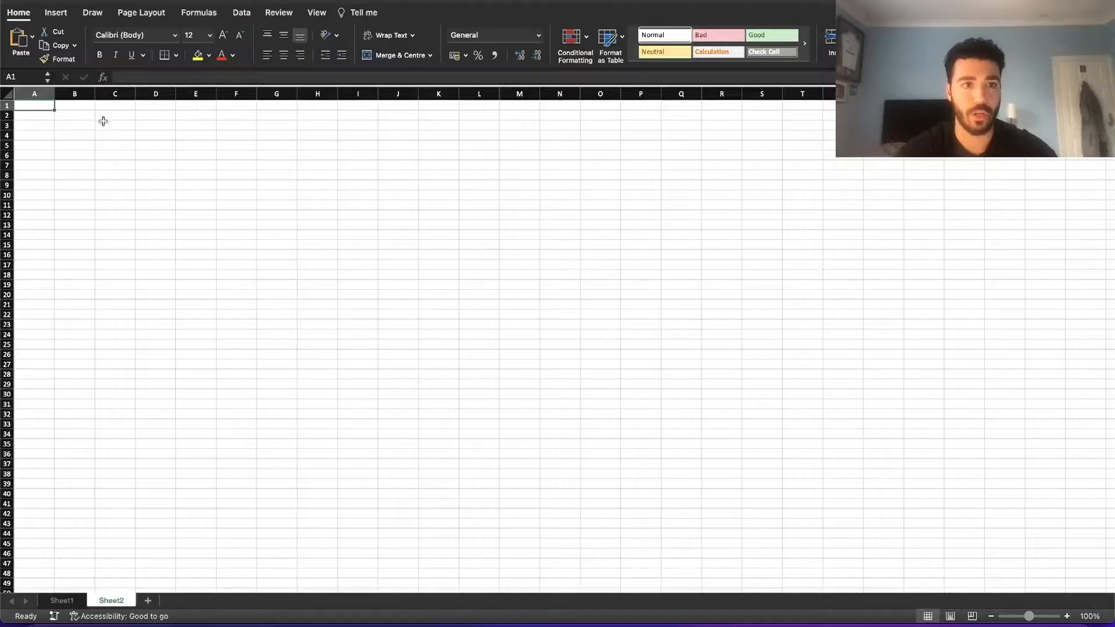
Run the ULX Live Price.iqy web query to import ULTRON price data at cell C3.
{"action": "left_click", "coordinate": [115, 126]}
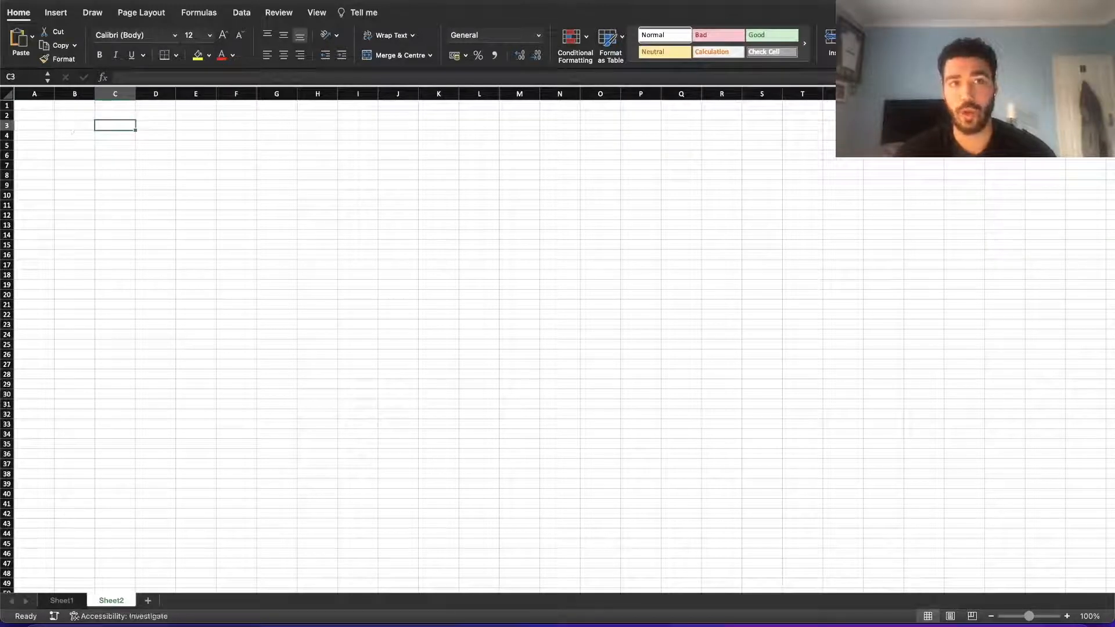
{"action": "left_click", "coordinate": [242, 11]}
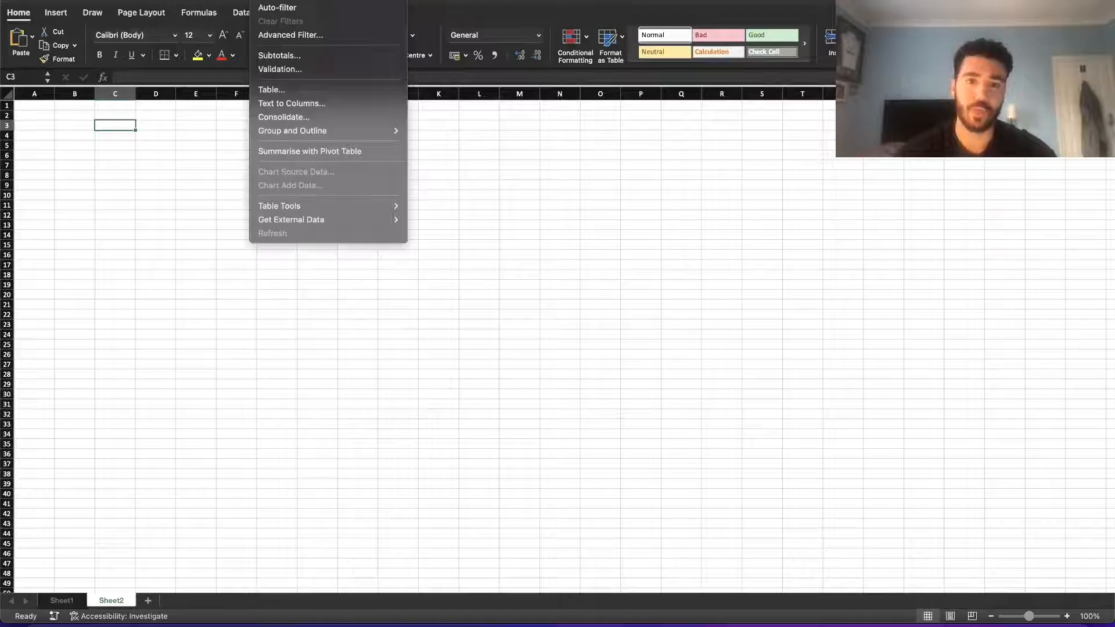
{"action": "mouse_move", "coordinate": [311, 148]}
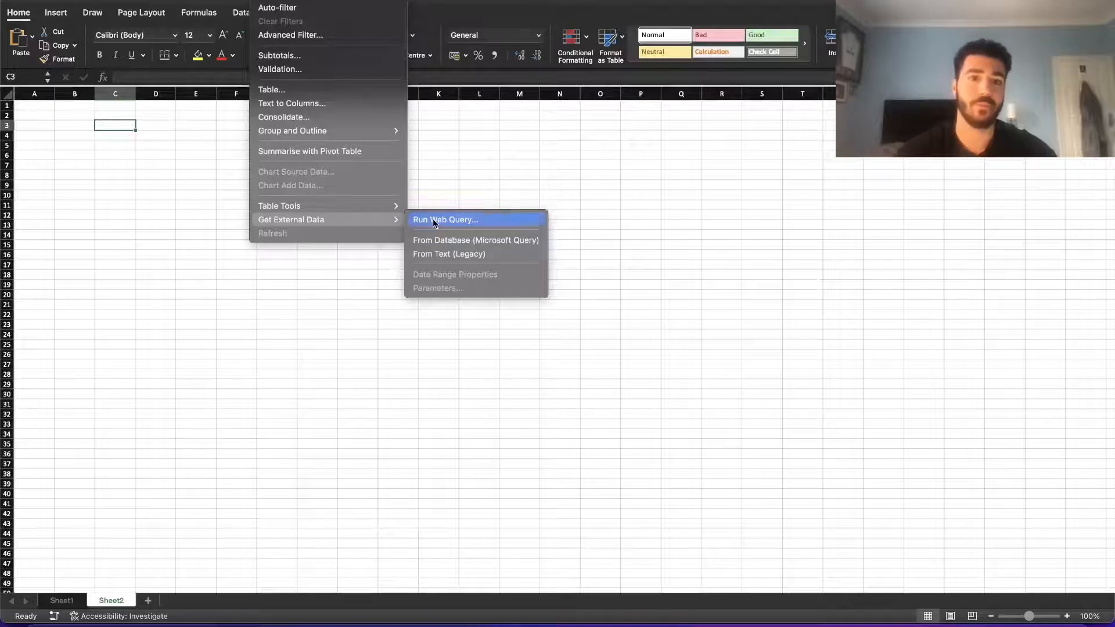
{"action": "left_click", "coordinate": [445, 219]}
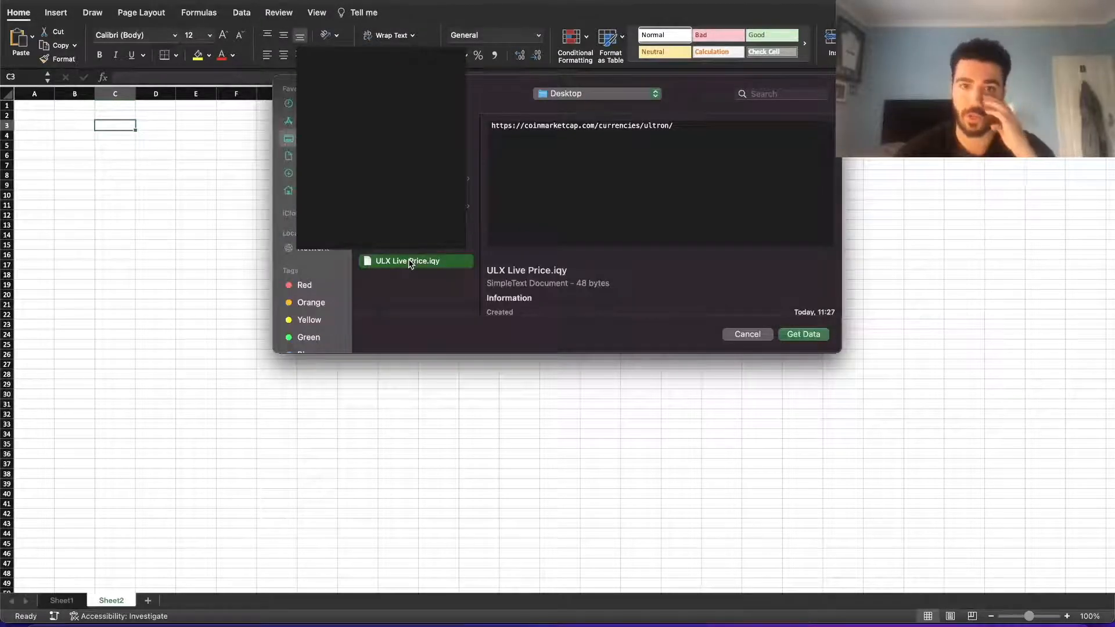
{"action": "left_click", "coordinate": [803, 335]}
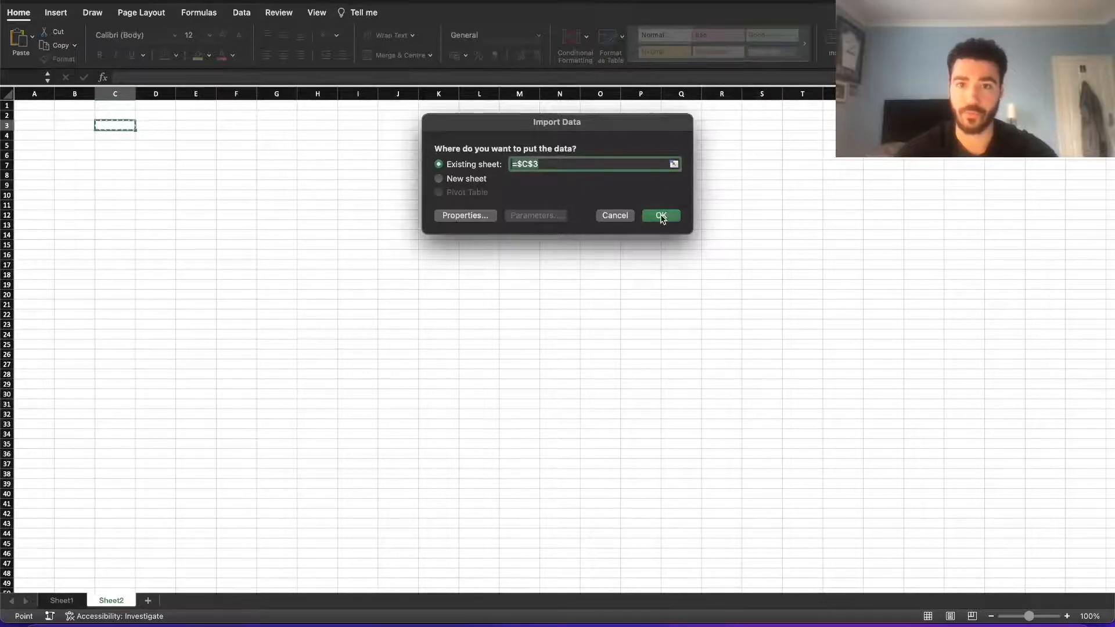
{"action": "left_click", "coordinate": [660, 216]}
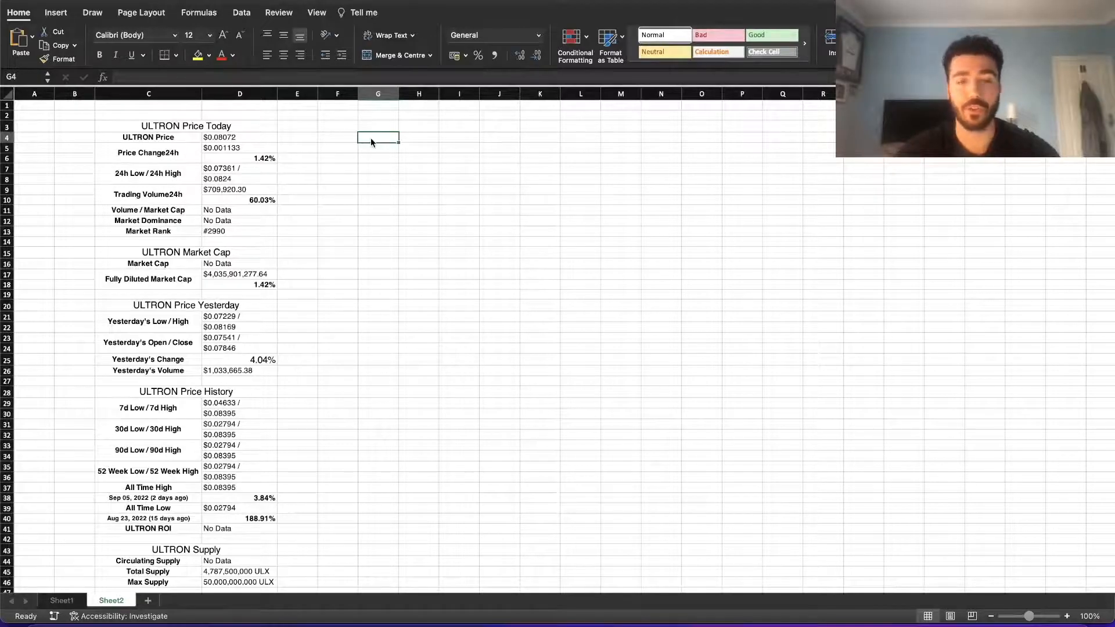
Abandon an unfinished formula referencing the D4 price in G4.
{"action": "type", "text": "3"}
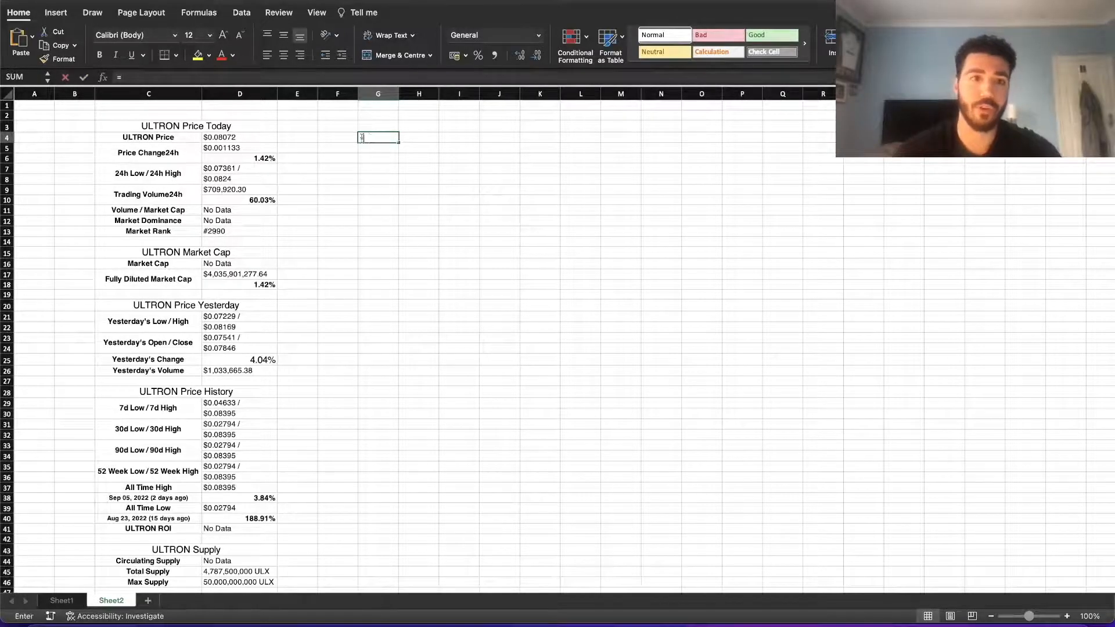
{"action": "left_click", "coordinate": [240, 137]}
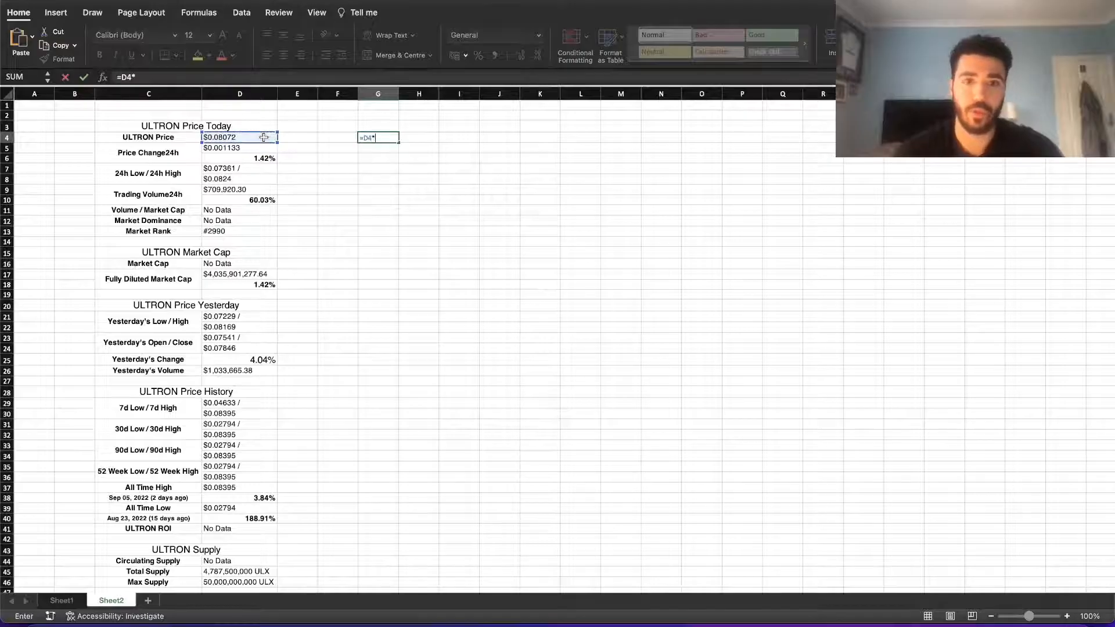
{"action": "key", "text": "Return"}
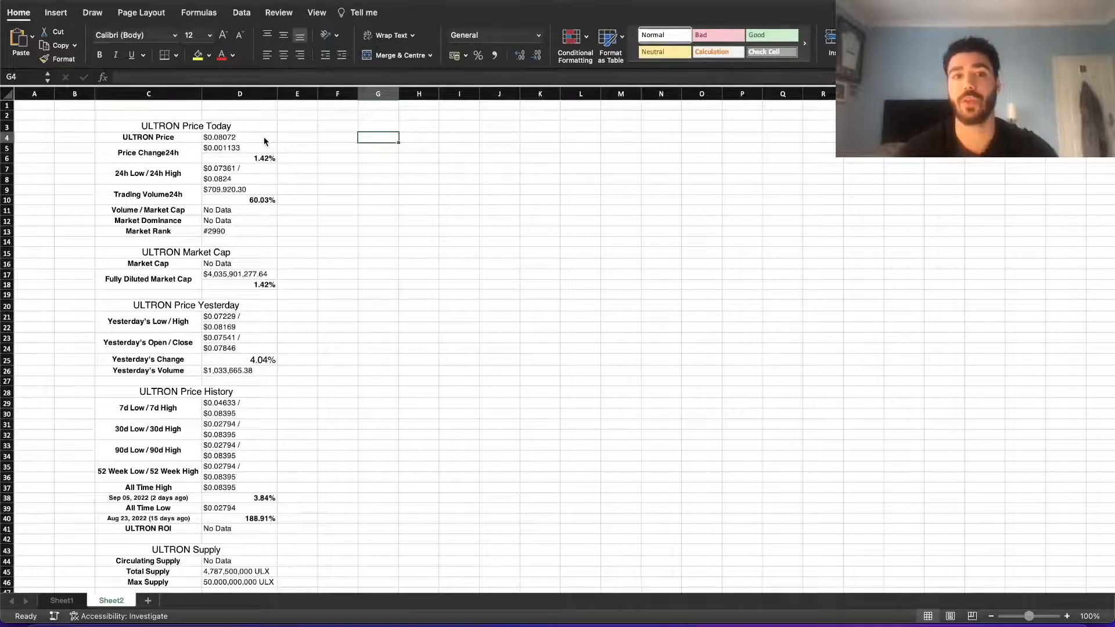
Enter =RIGHT(D4,7) in G4 to get the price 0.08072 without its dollar sign.
{"action": "type", "text": "="}
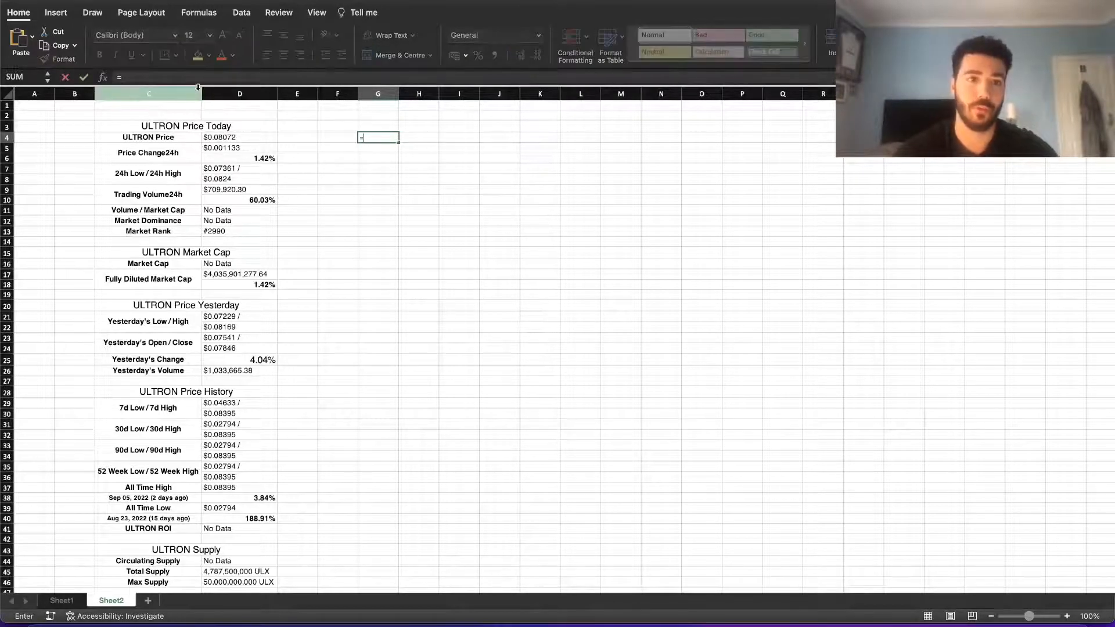
{"action": "type", "text": "RIGHT("}
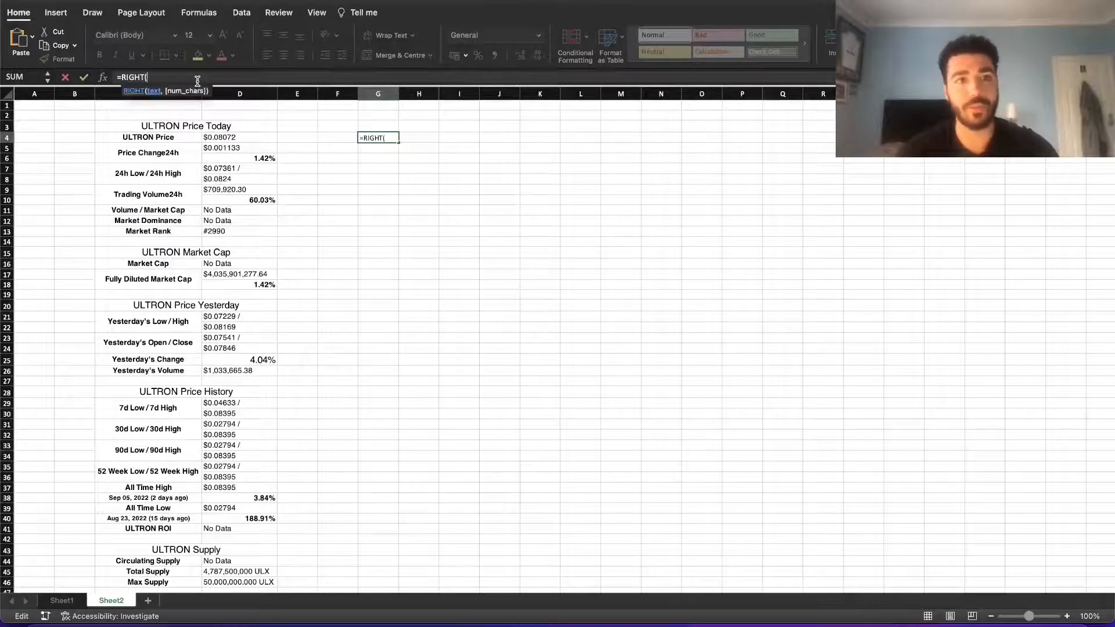
{"action": "left_click", "coordinate": [240, 137]}
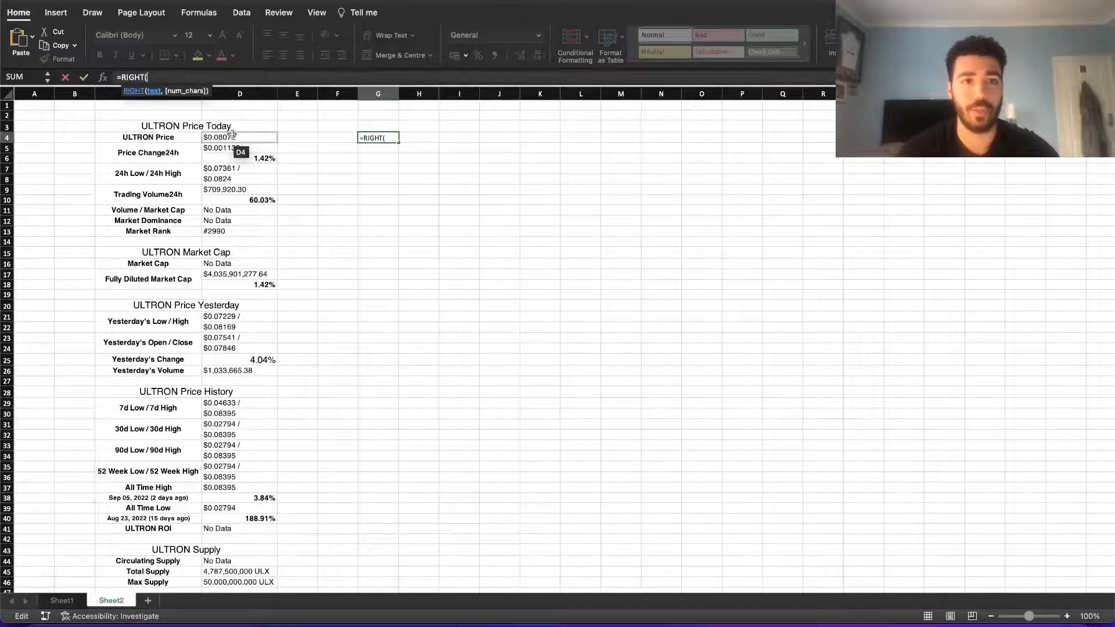
{"action": "left_click", "coordinate": [239, 137]}
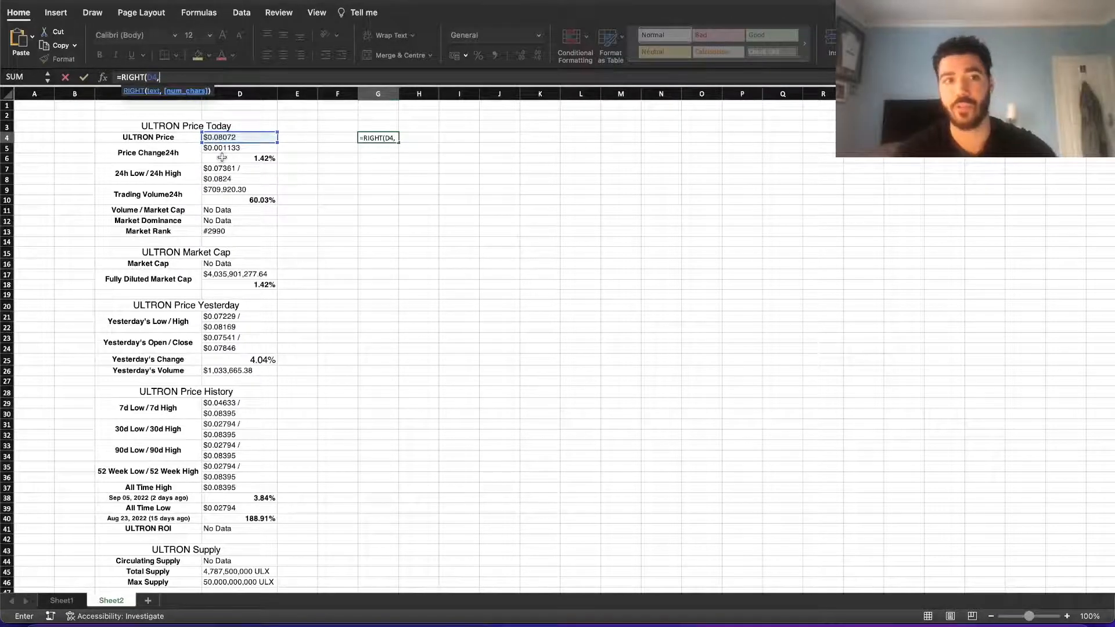
{"action": "type", "text": "7)"}
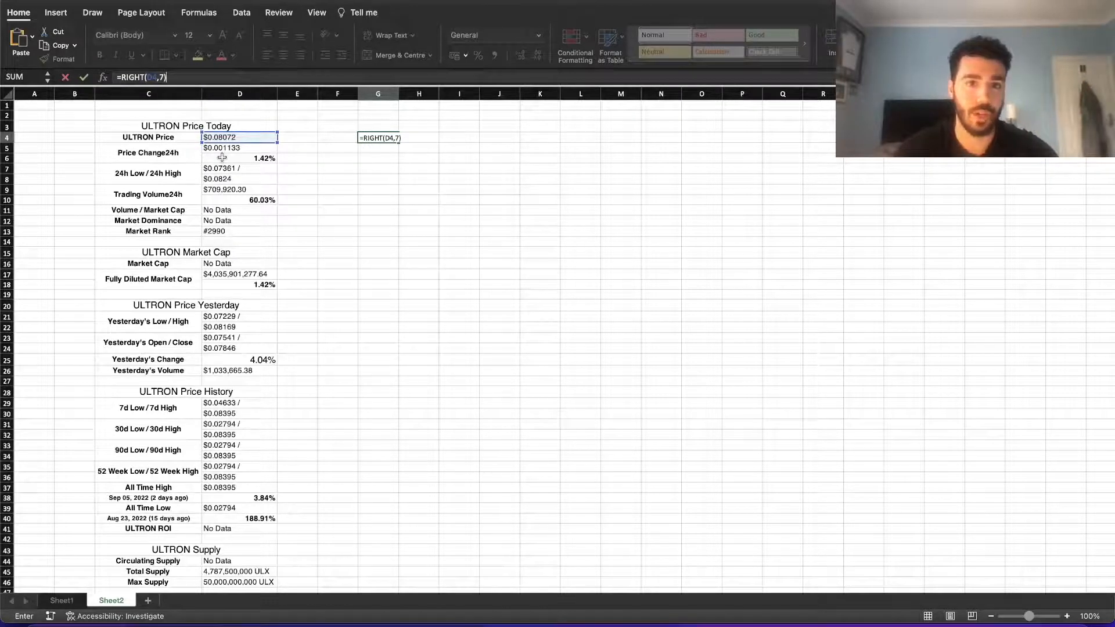
{"action": "key", "text": "Return"}
{"action": "type", "text": "="}
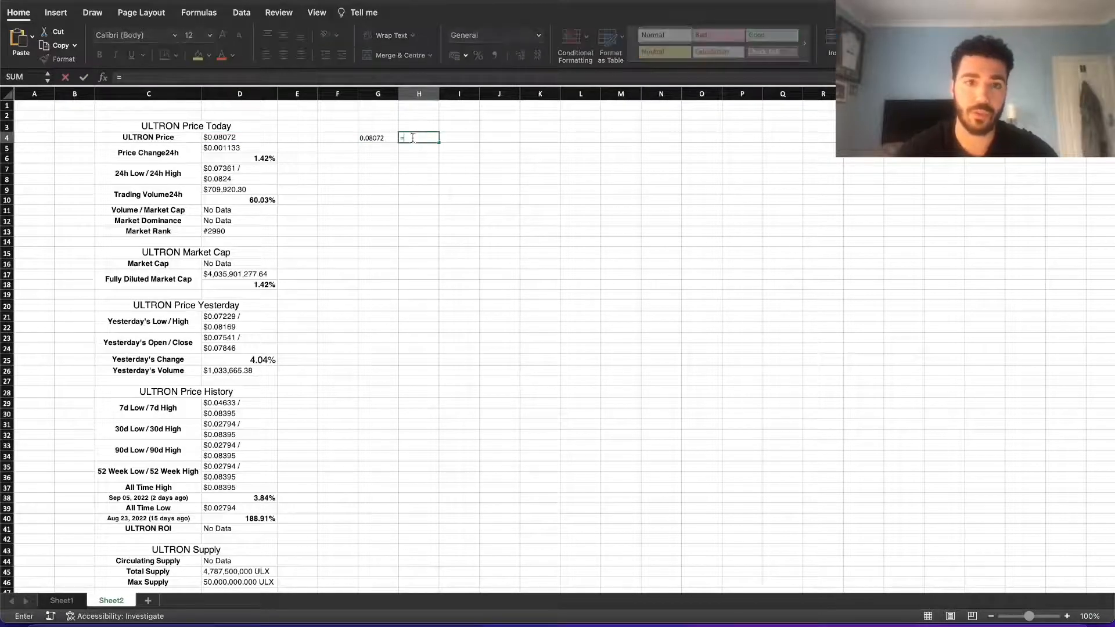
Enter =VALUE(G4) in H4 to get 0.08072 as a number, then try H4*5 nearby.
{"action": "left_click", "coordinate": [378, 137]}
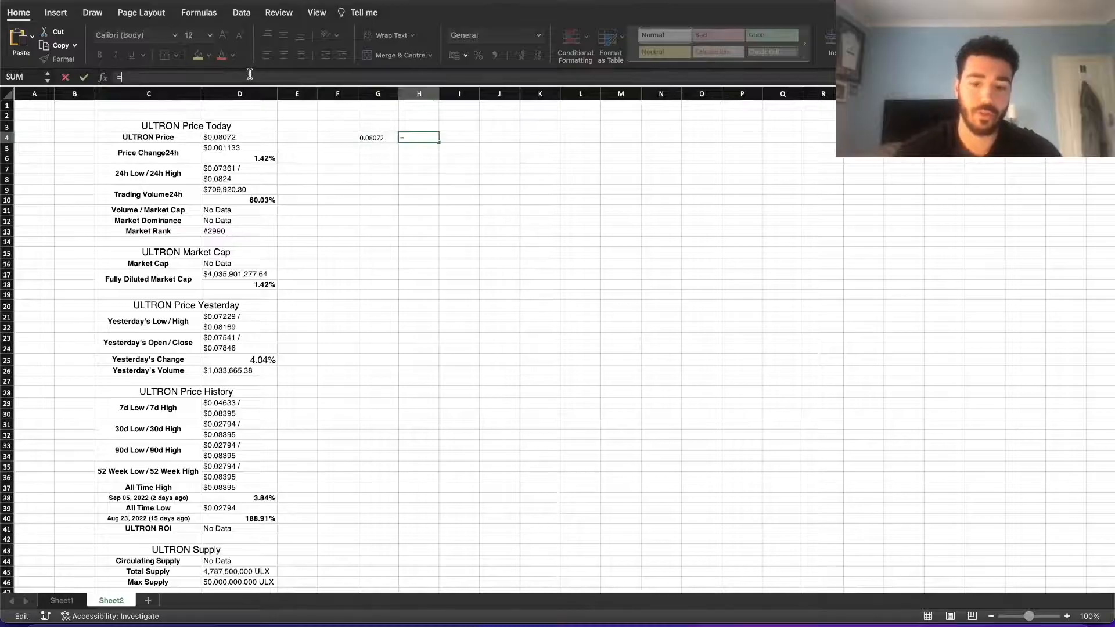
{"action": "type", "text": "VALUE("}
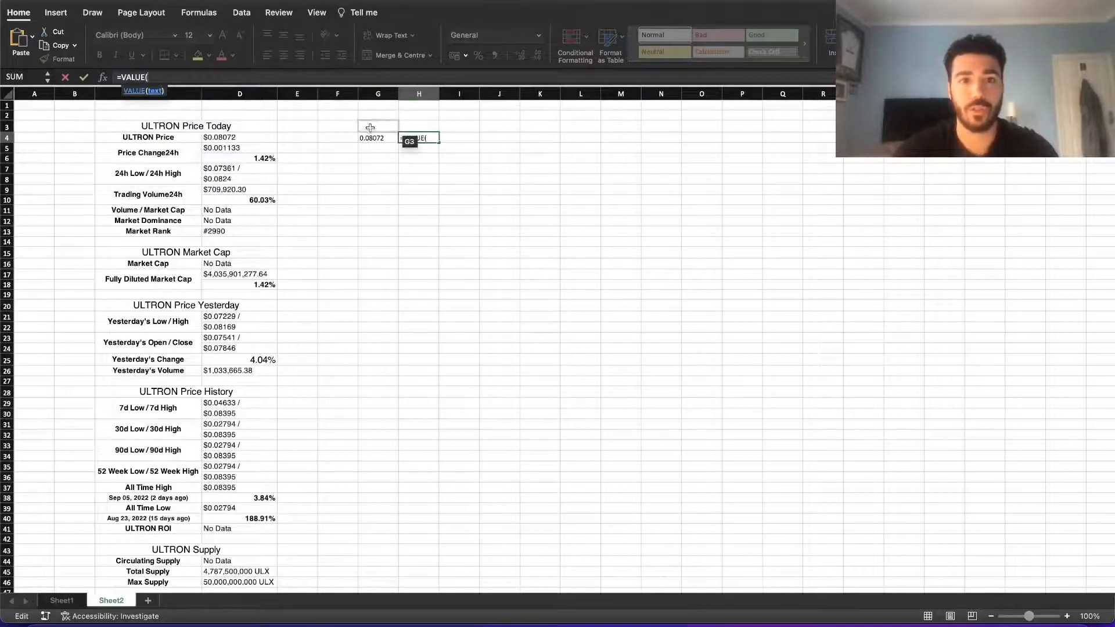
{"action": "left_click", "coordinate": [370, 137]}
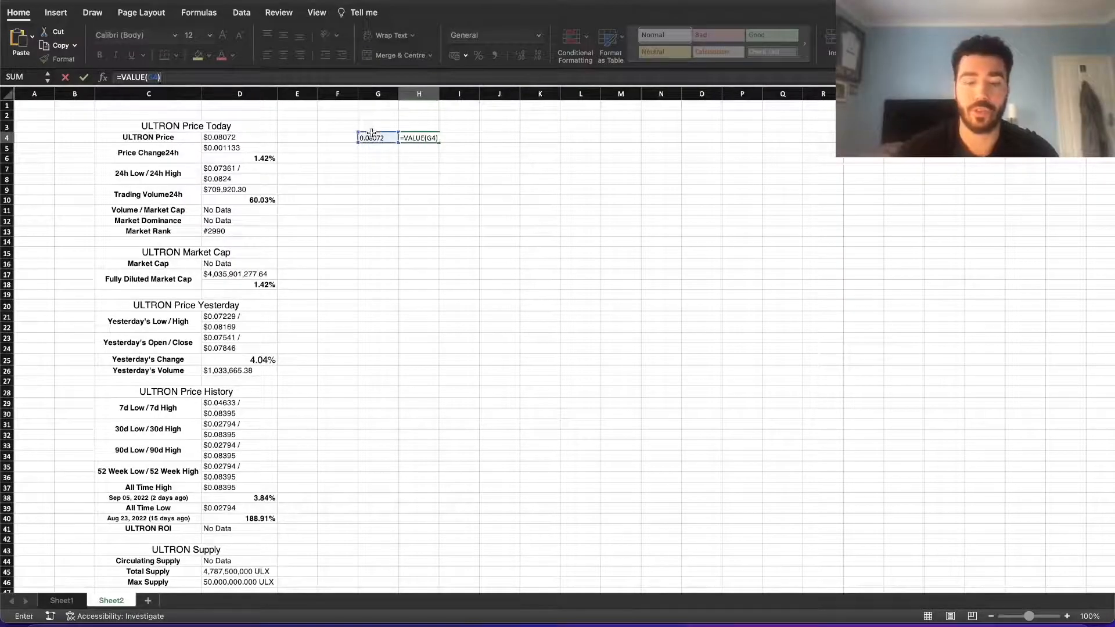
{"action": "key", "text": "Return"}
{"action": "type", "text": "="}
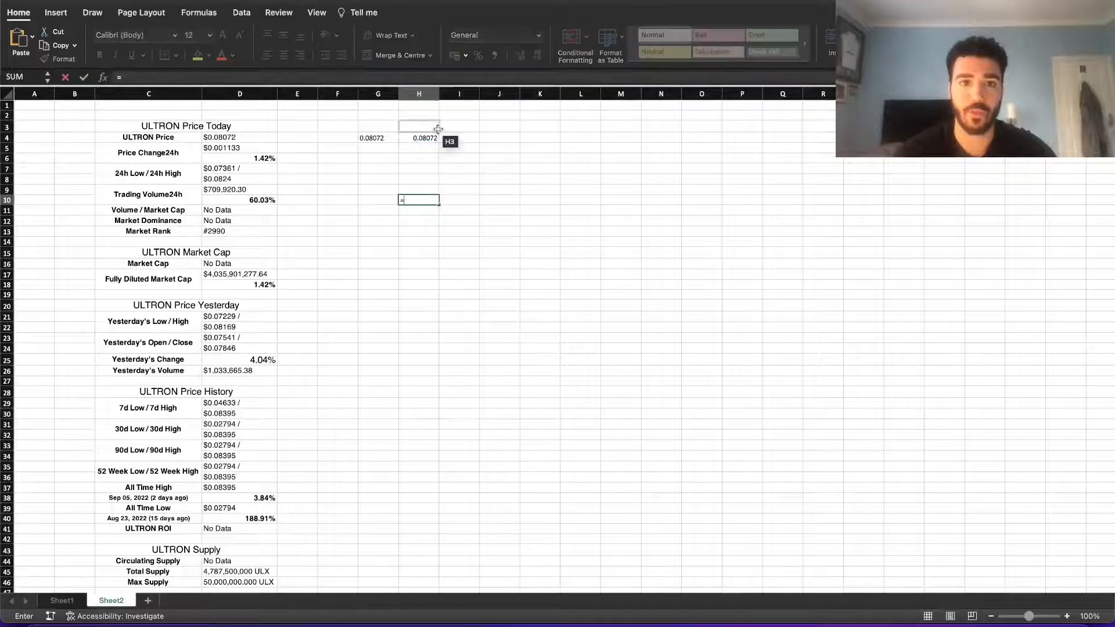
{"action": "type", "text": "H4*5"}
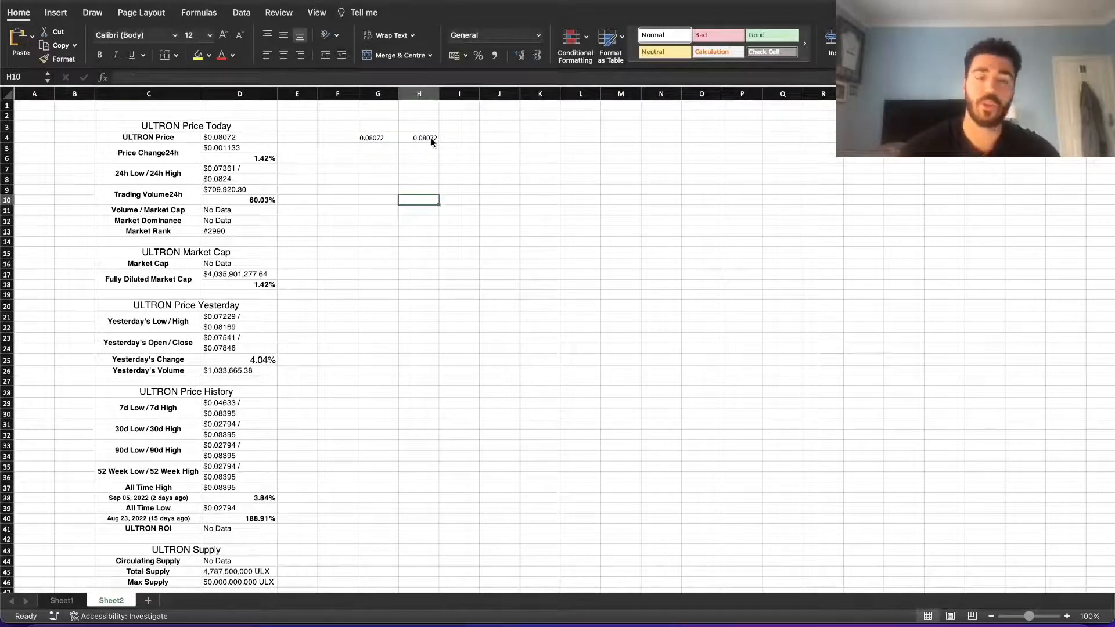
{"action": "left_click", "coordinate": [498, 158]}
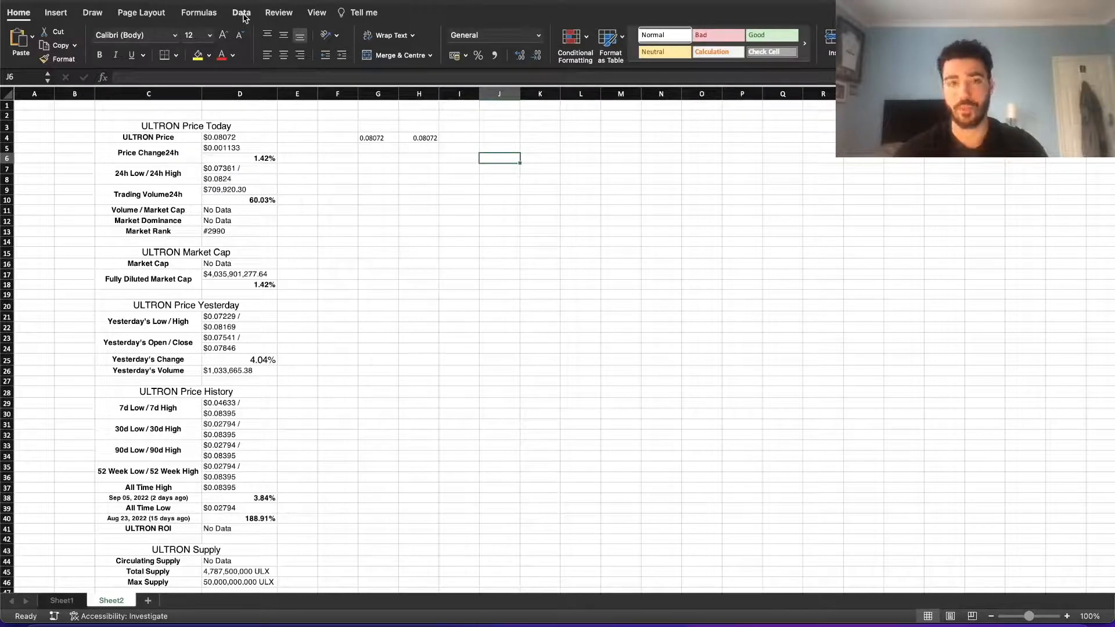
Show the Data ribbon commands including Refresh All.
{"action": "left_click", "coordinate": [240, 11]}
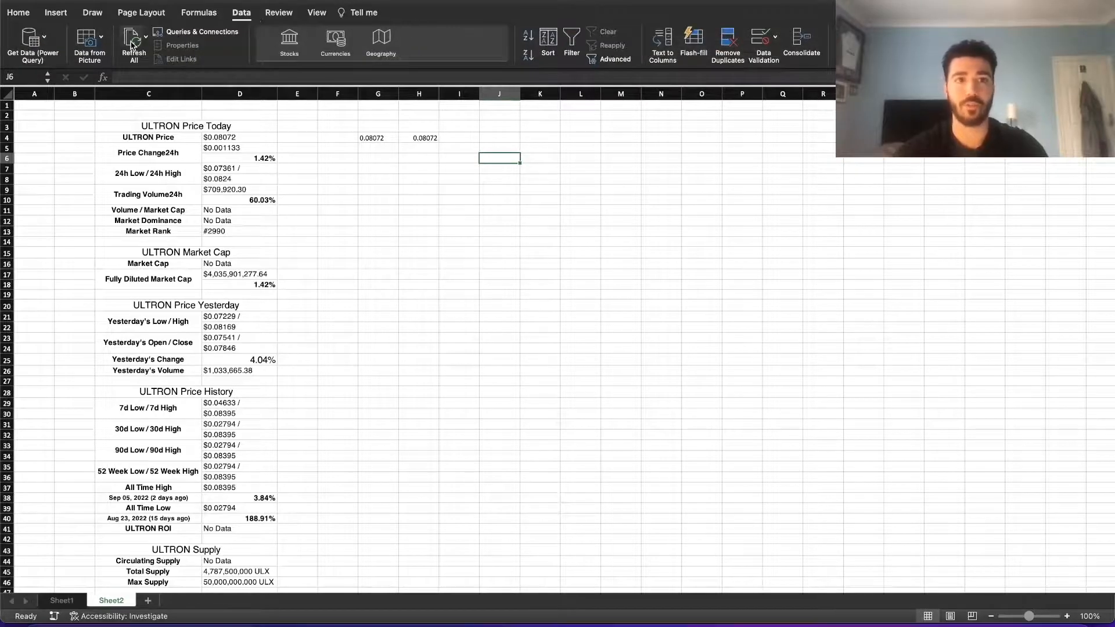
{"action": "mouse_move", "coordinate": [498, 329]}
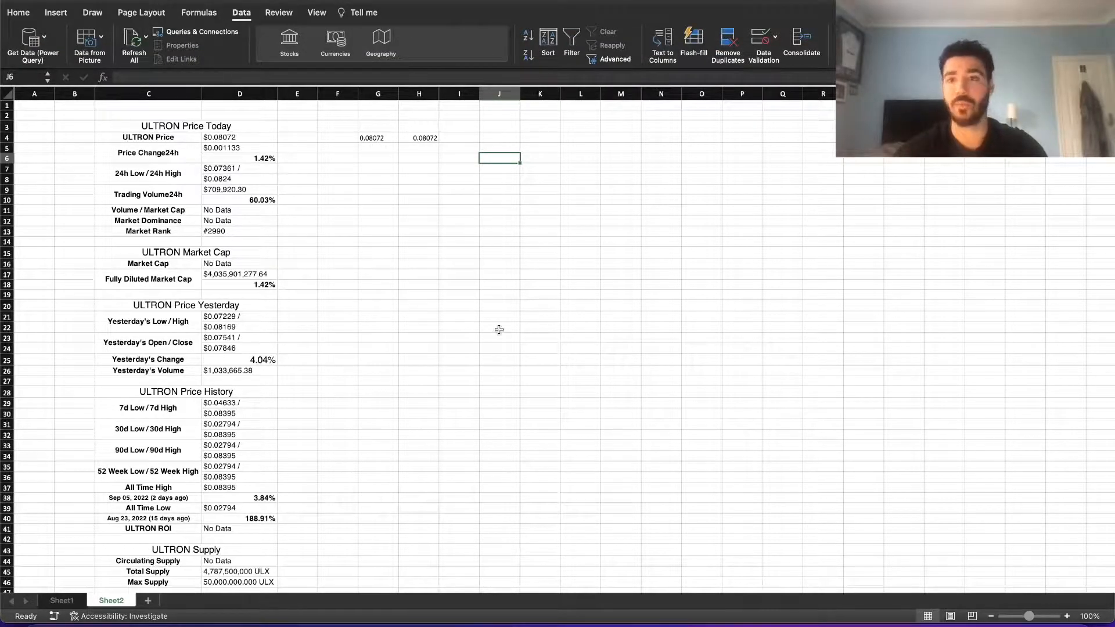